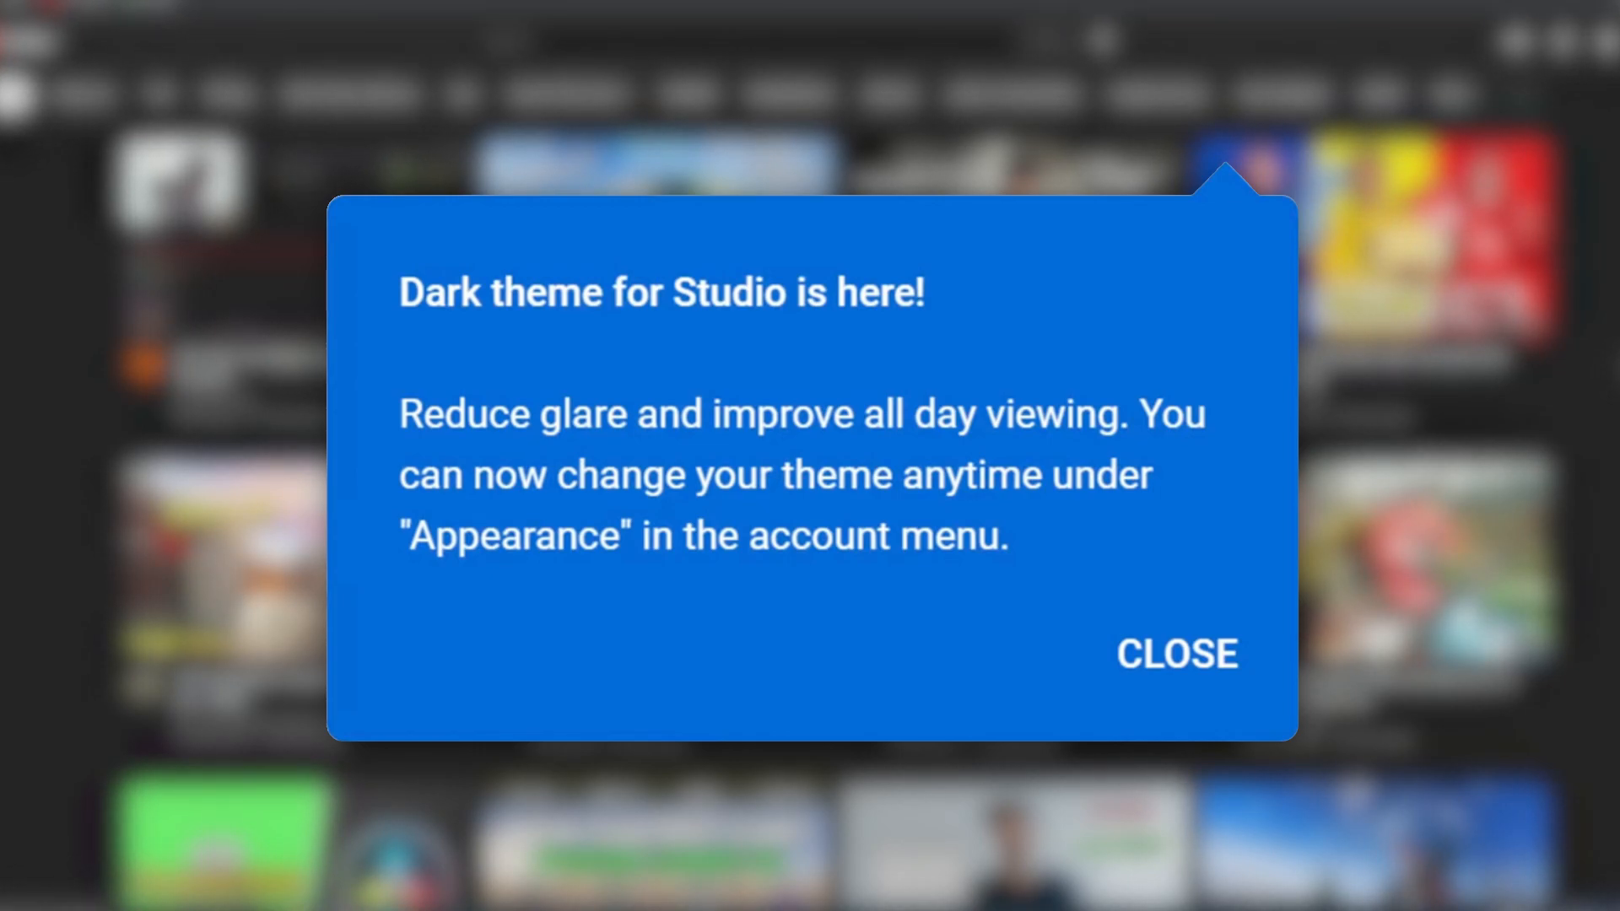
Dismiss the 'Dark theme for Studio is here!' announcement and browse the home feed
left_click(1176, 655)
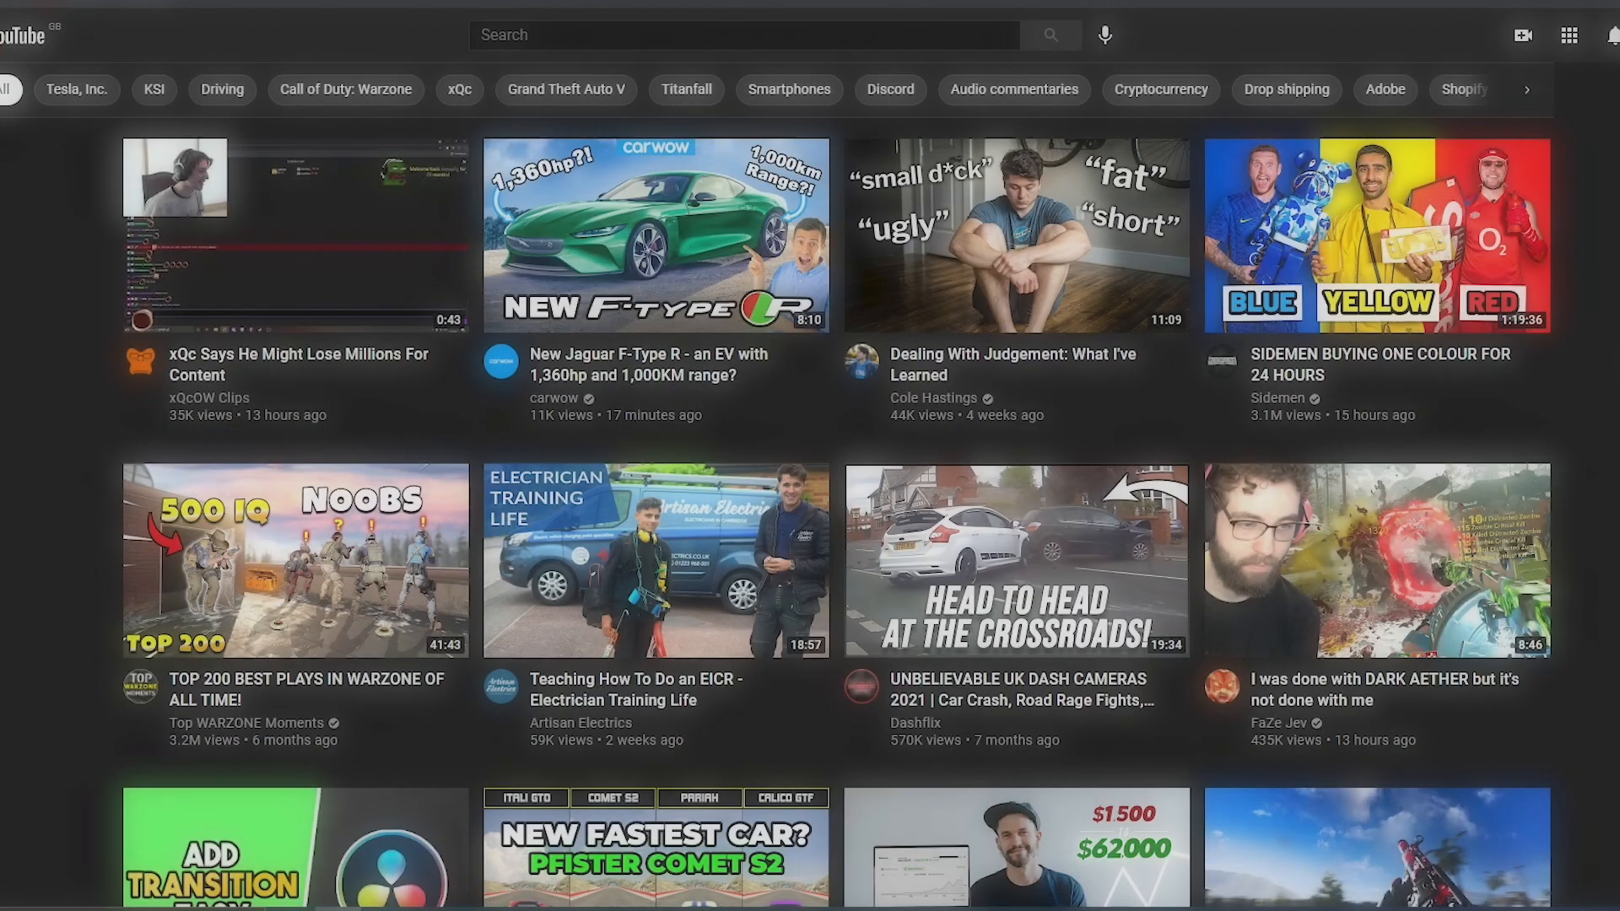
scroll("down", 3)
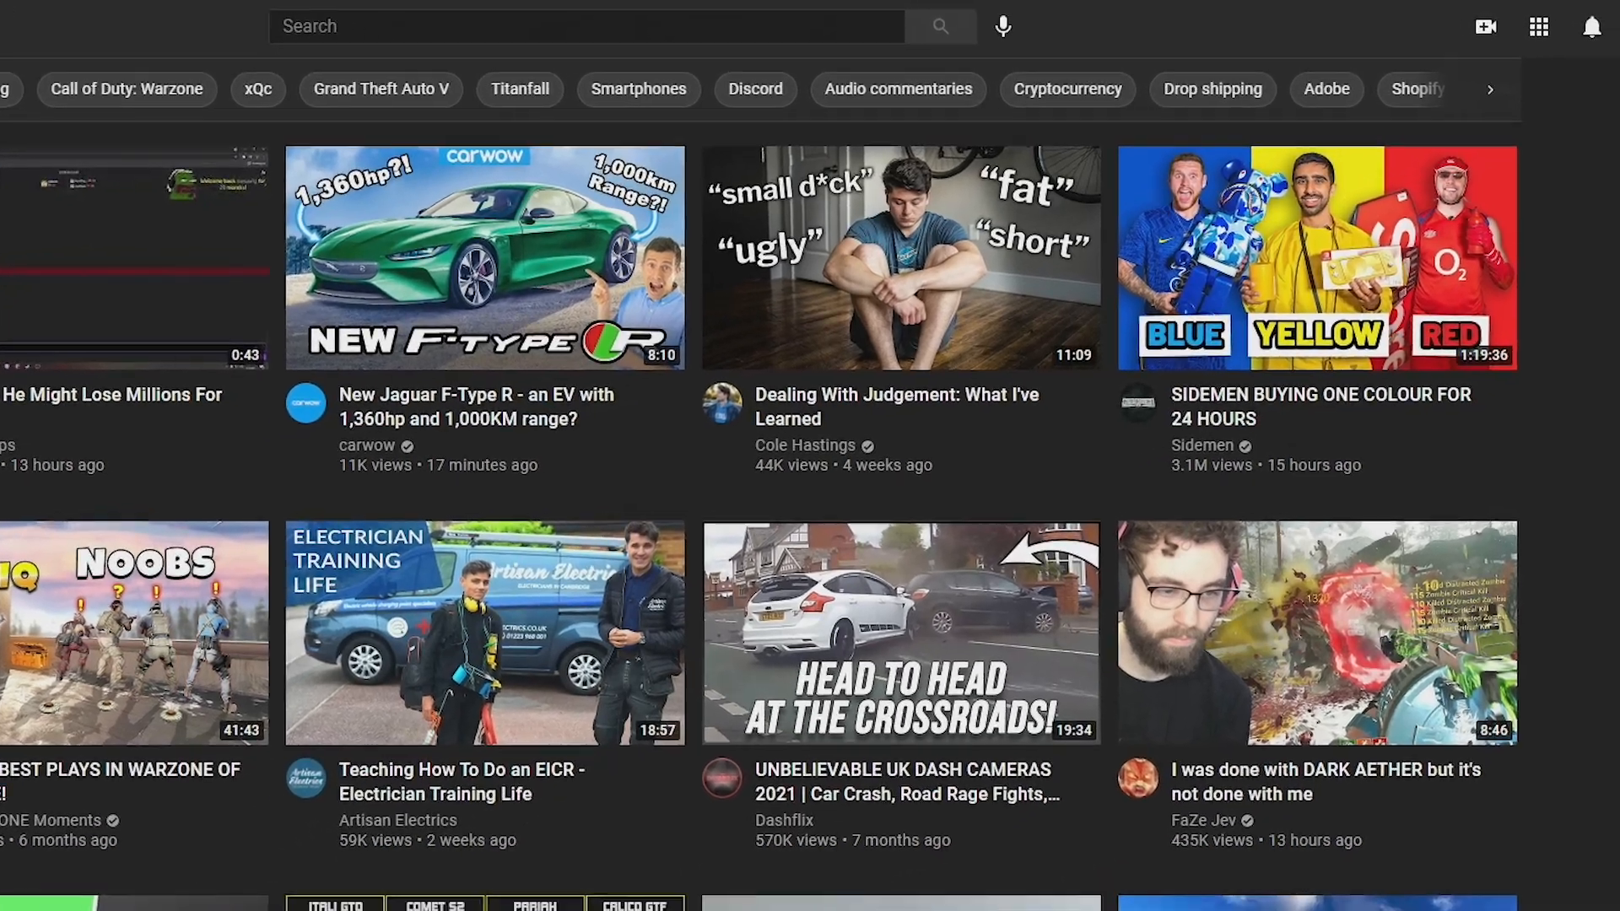
Go to YouTube Studio from the profile avatar's account menu
left_click(1594, 27)
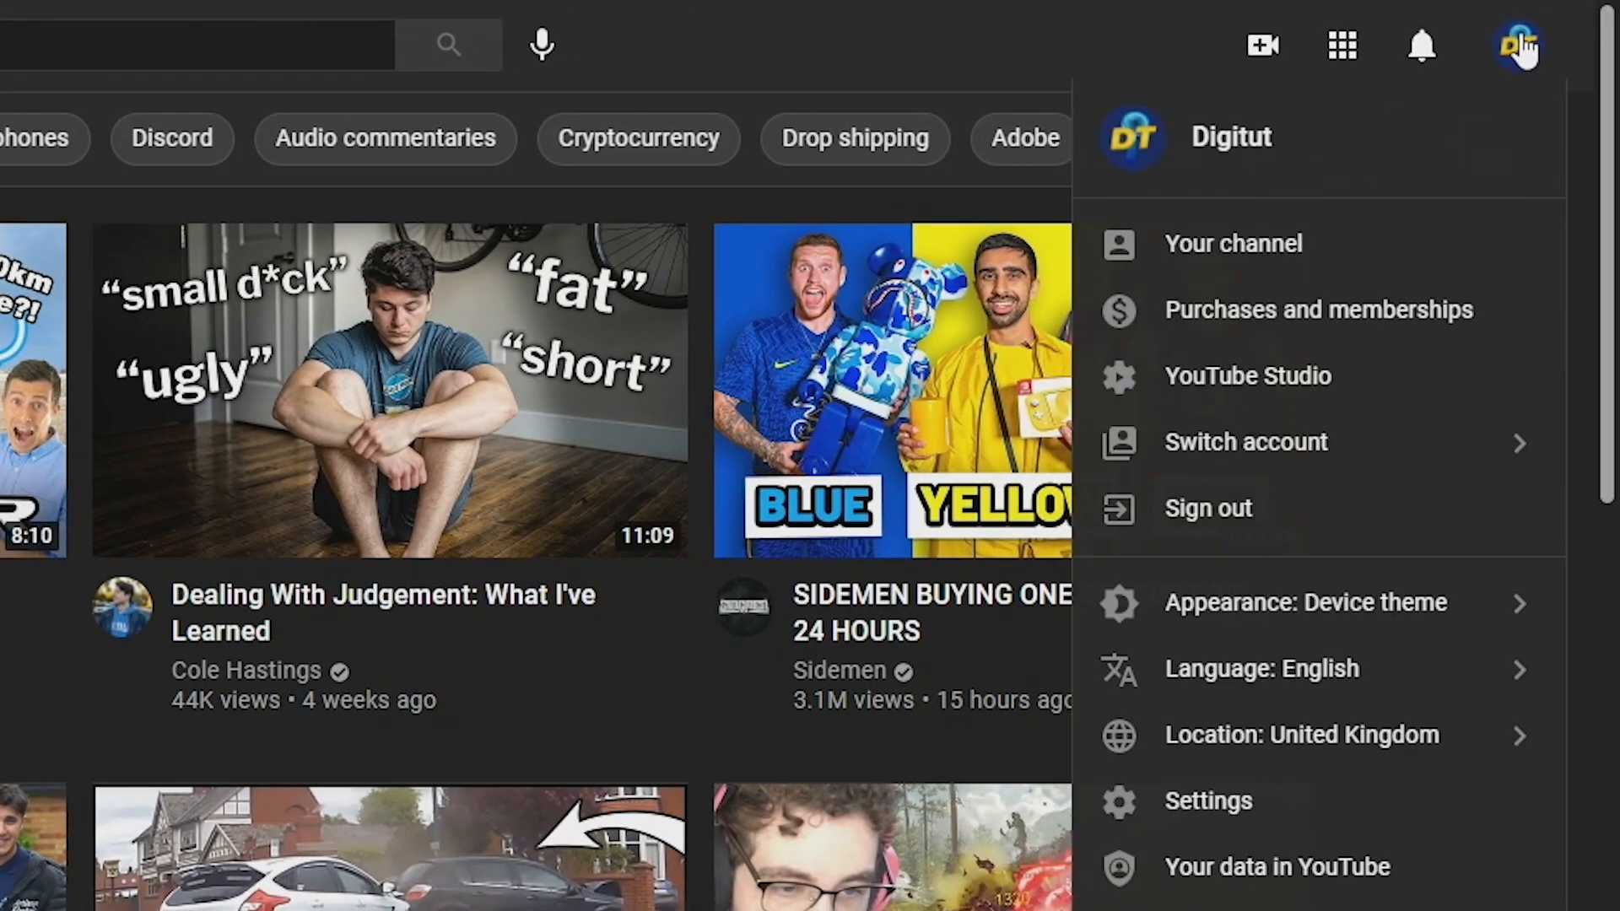
mouse_move(1456, 278)
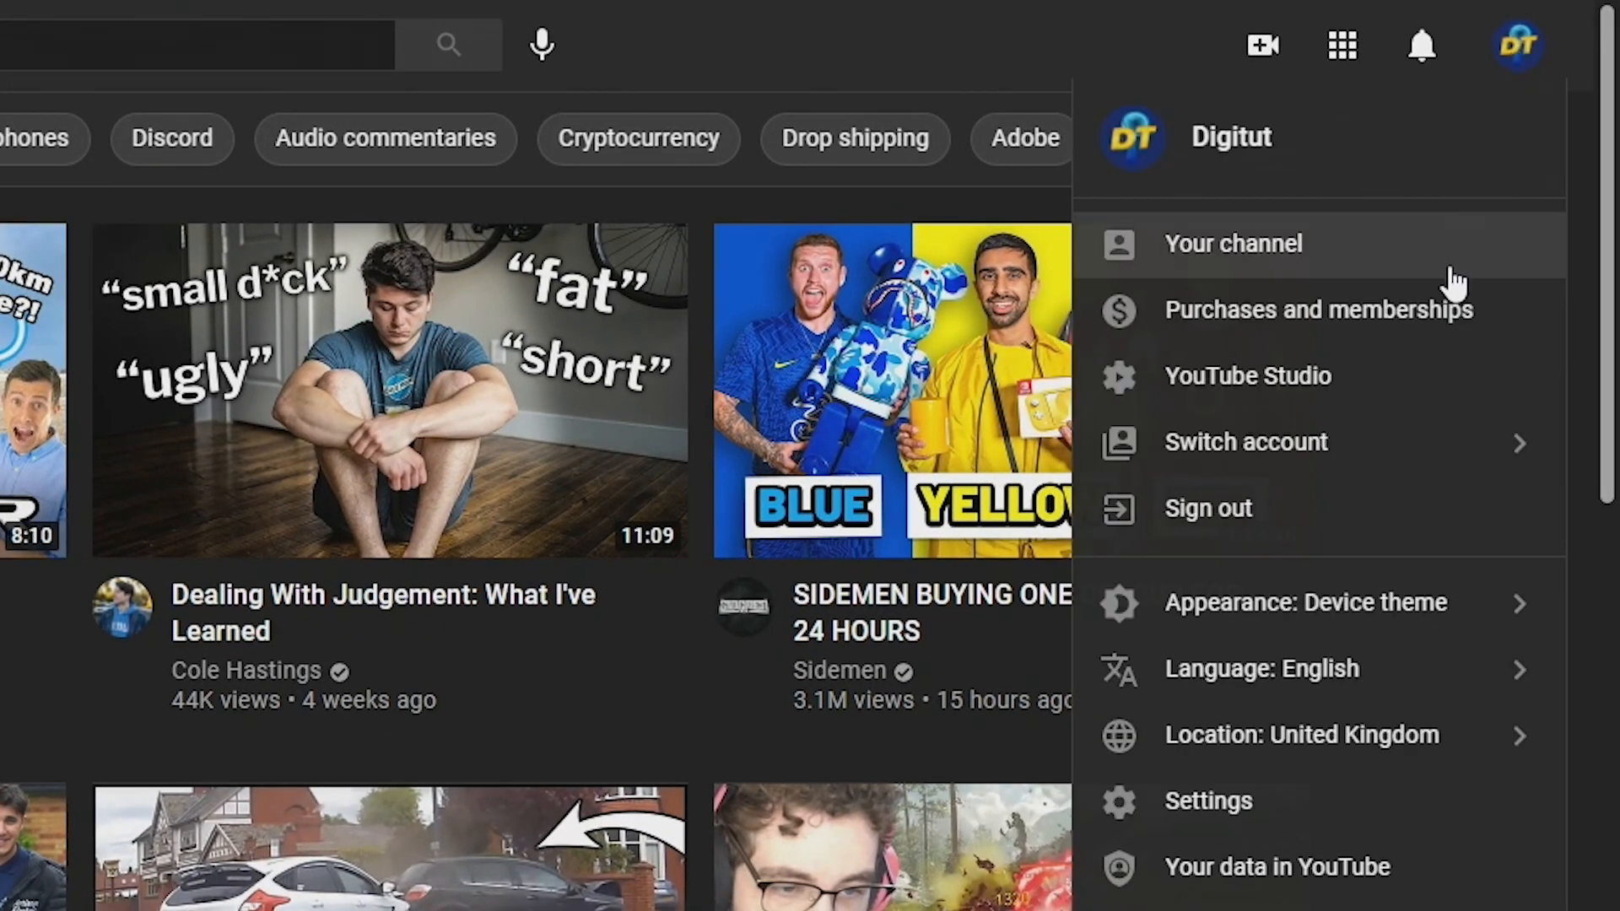
left_click(1247, 374)
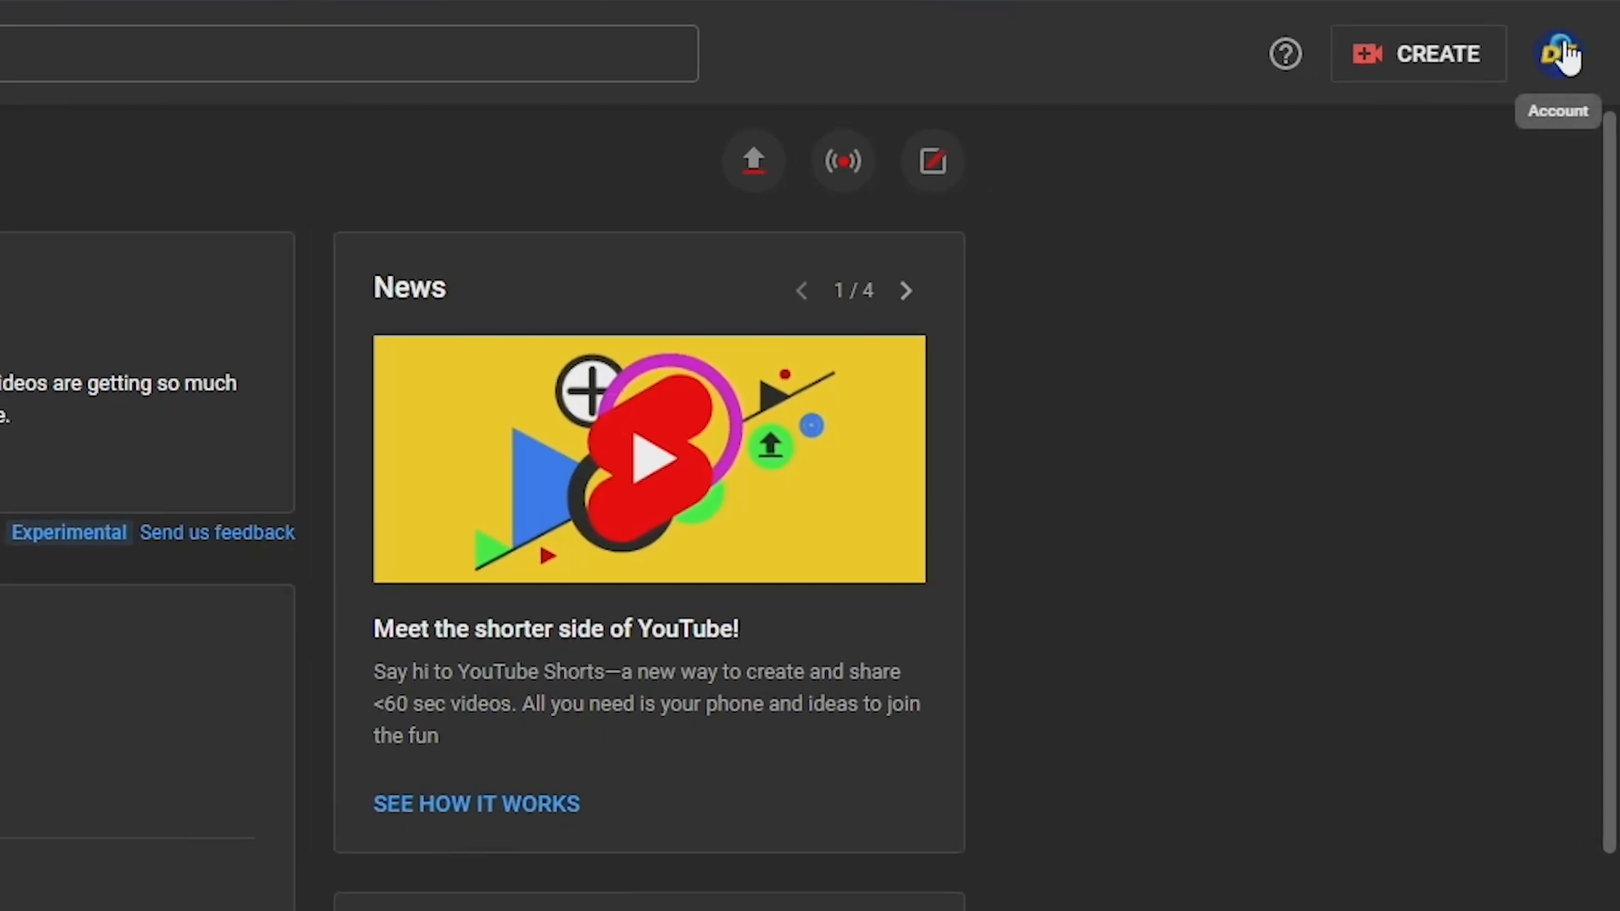
Show Studio's Appearance theme choices (device, dark, light) from the account menu
left_click(1566, 54)
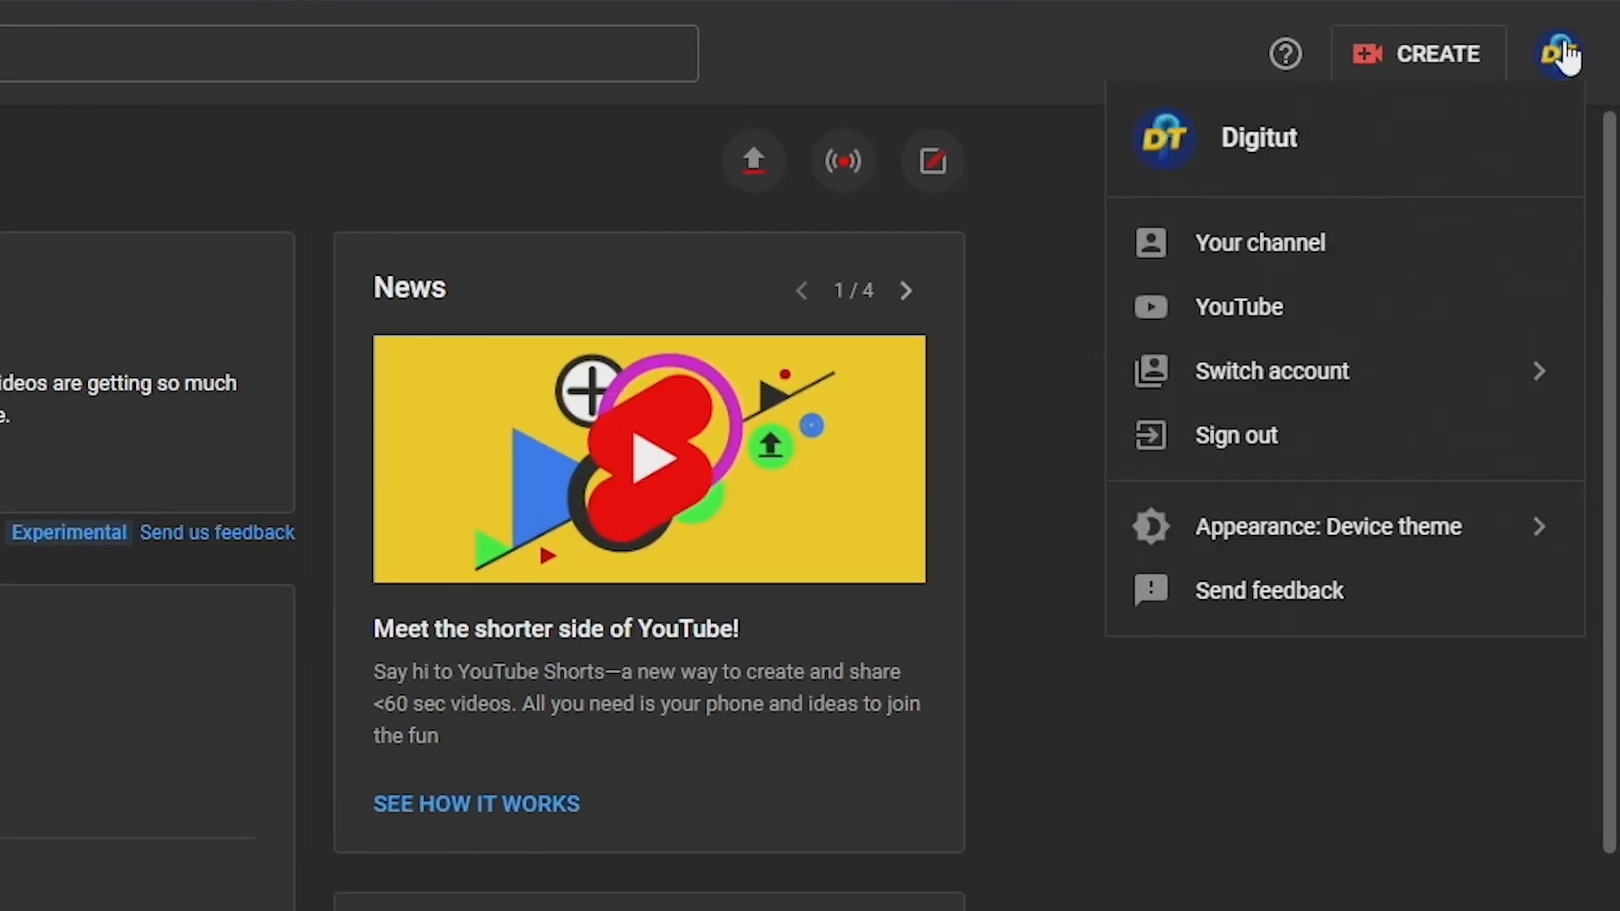
mouse_move(1371, 420)
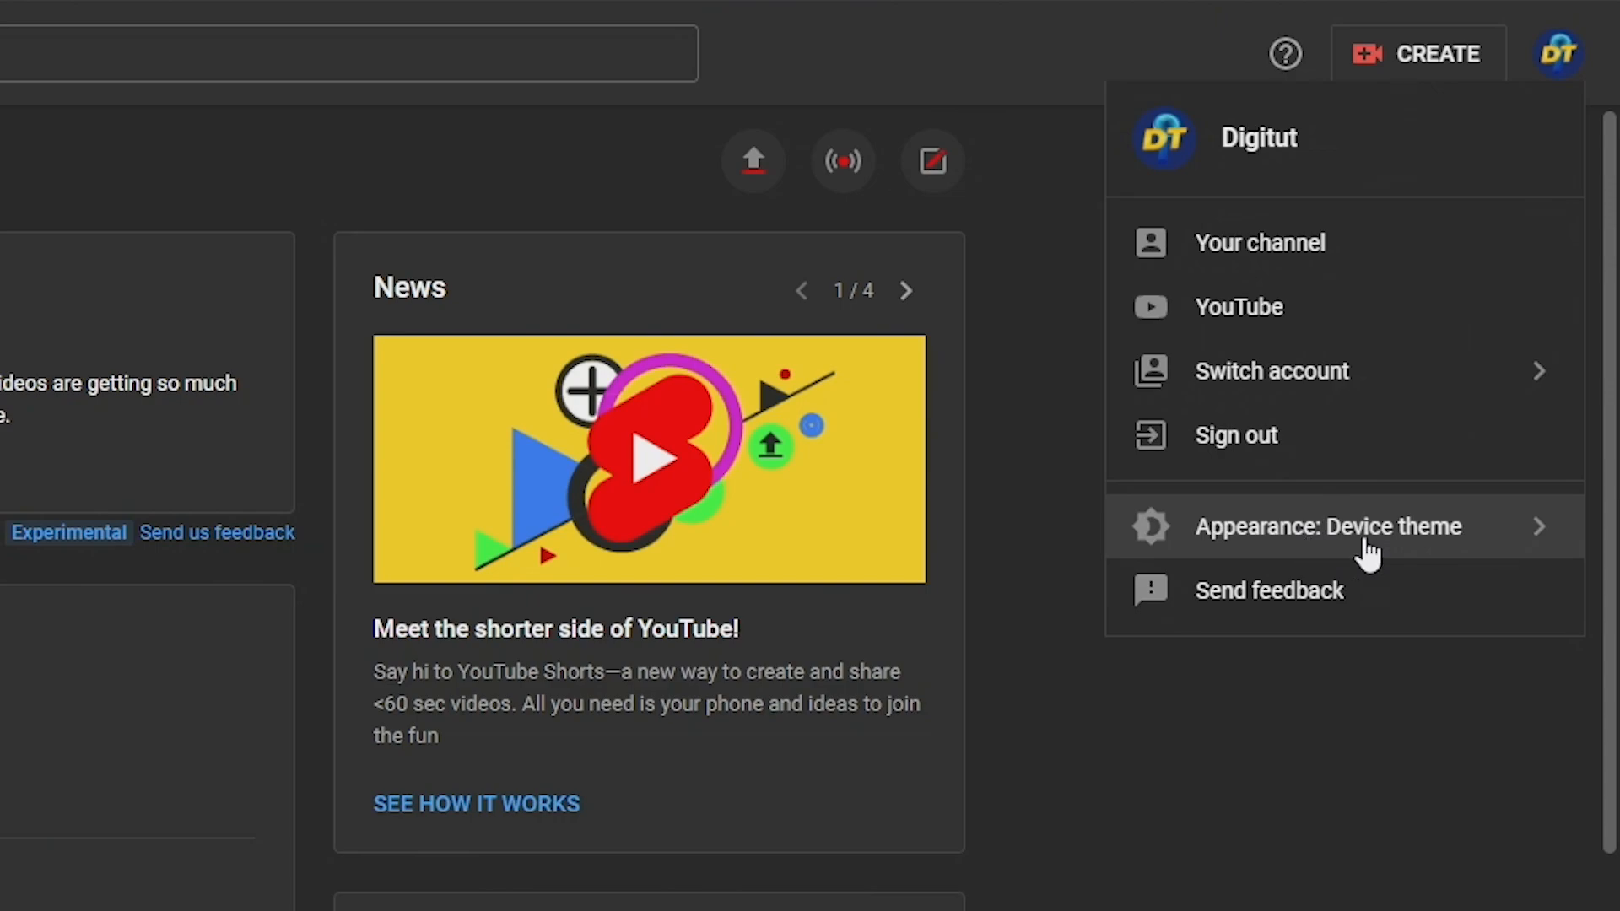
mouse_move(1504, 532)
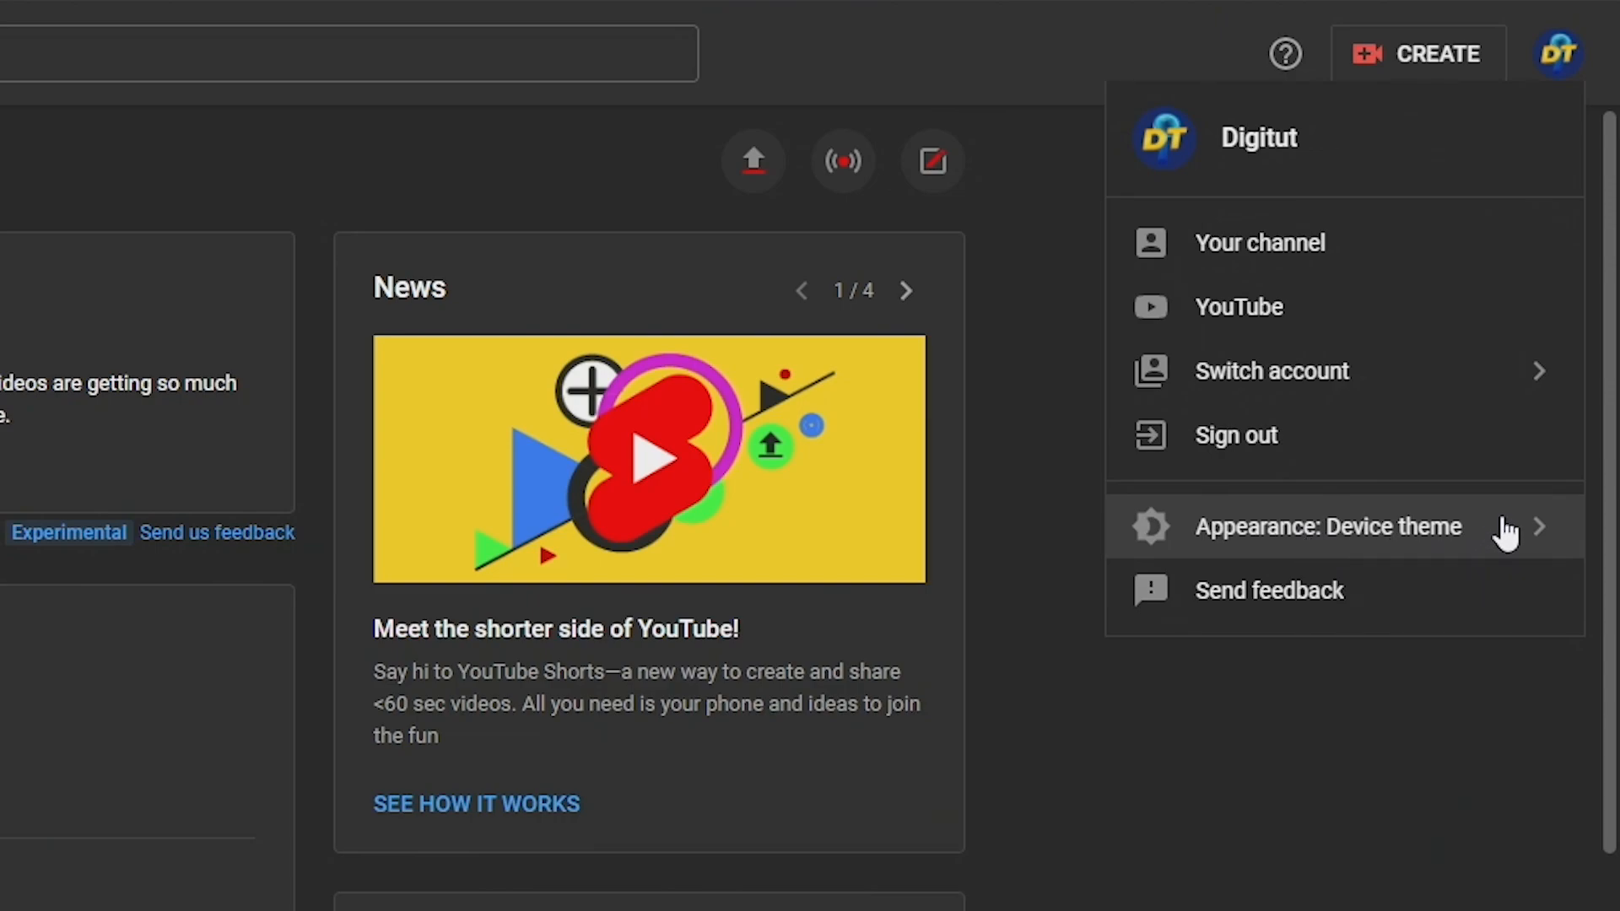
left_click(1328, 526)
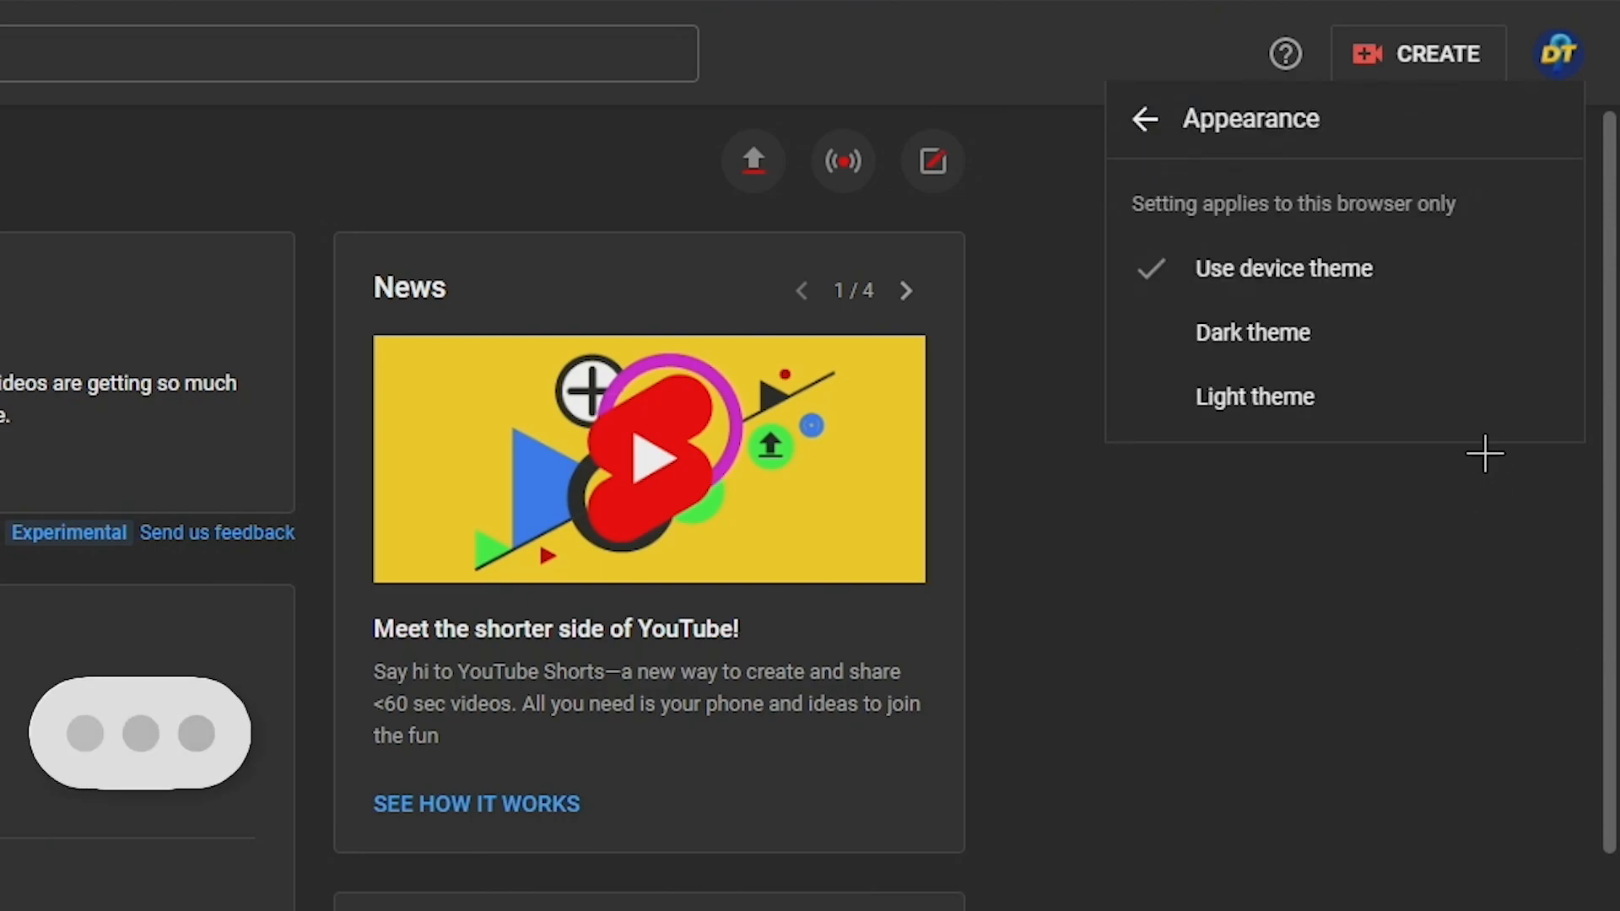